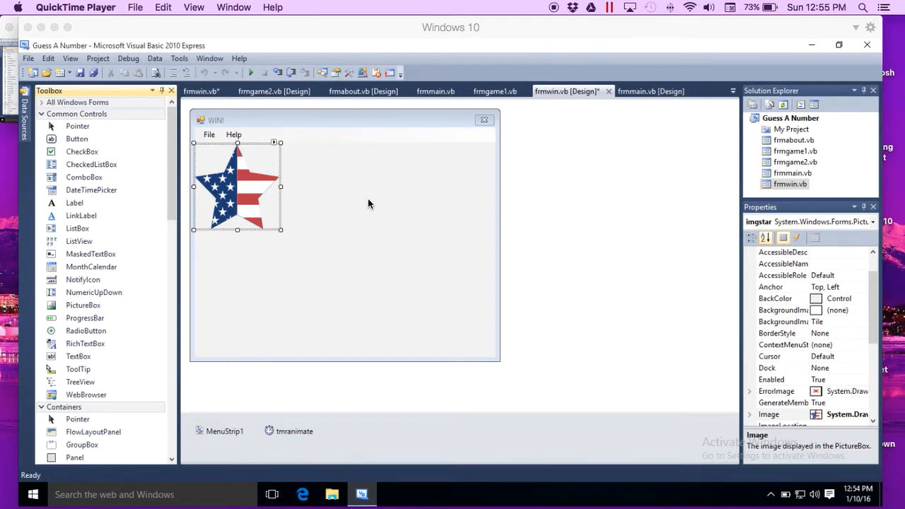
pyautogui.moveTo(585, 207)
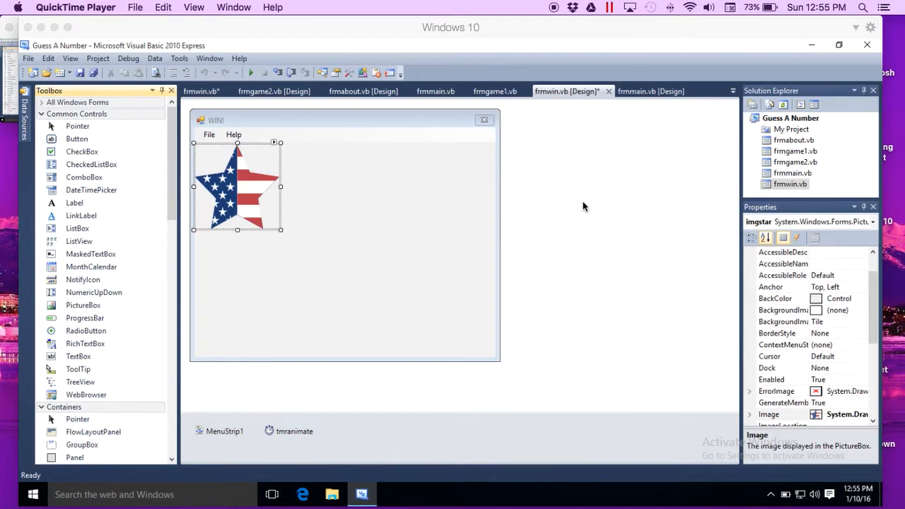
pyautogui.moveTo(252, 76)
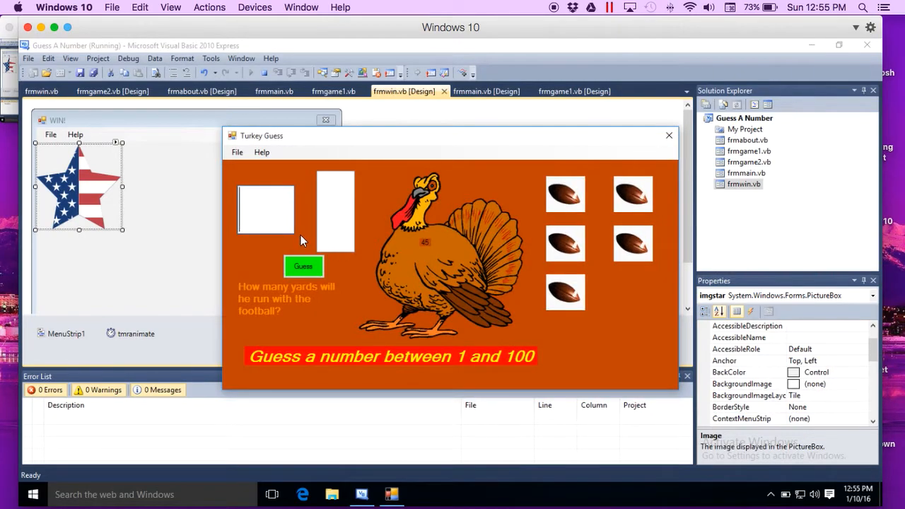
# Enter a guess of 45 in the running Turkey Guess game and submit it.
pyautogui.click(303, 267)
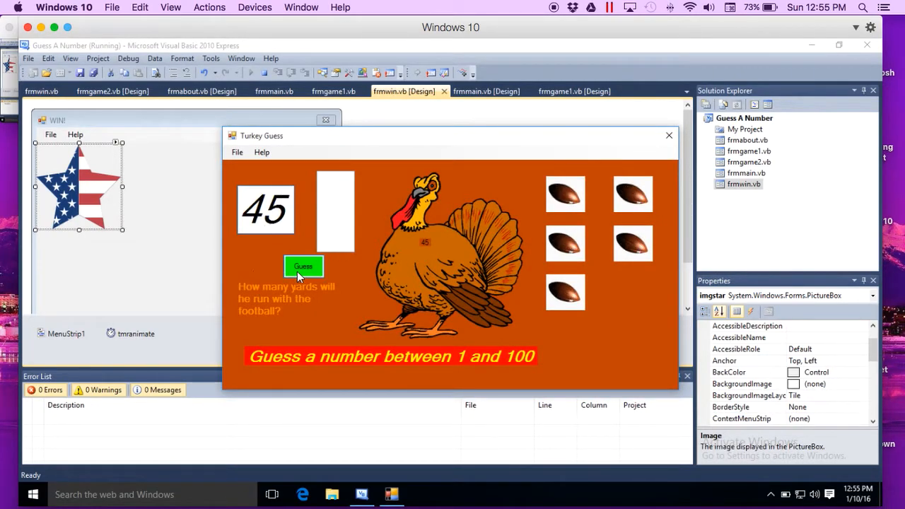
pyautogui.click(303, 265)
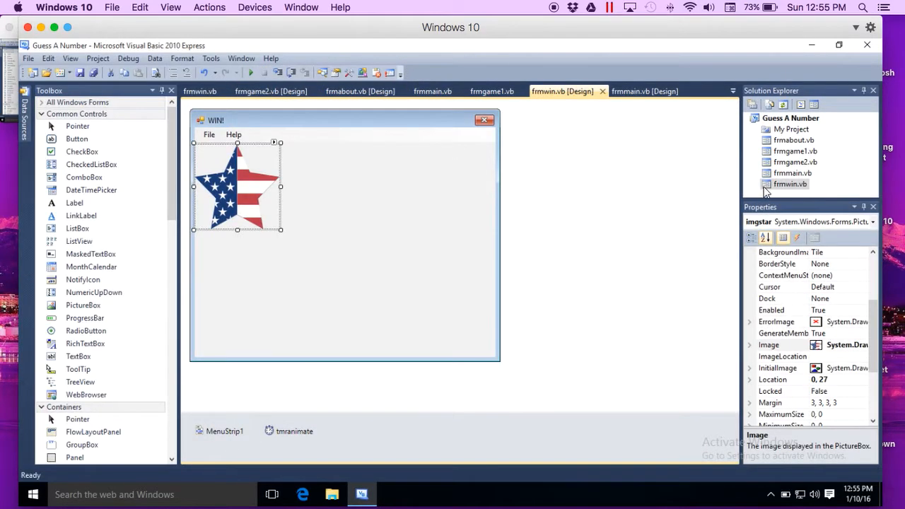
pyautogui.moveTo(596, 230)
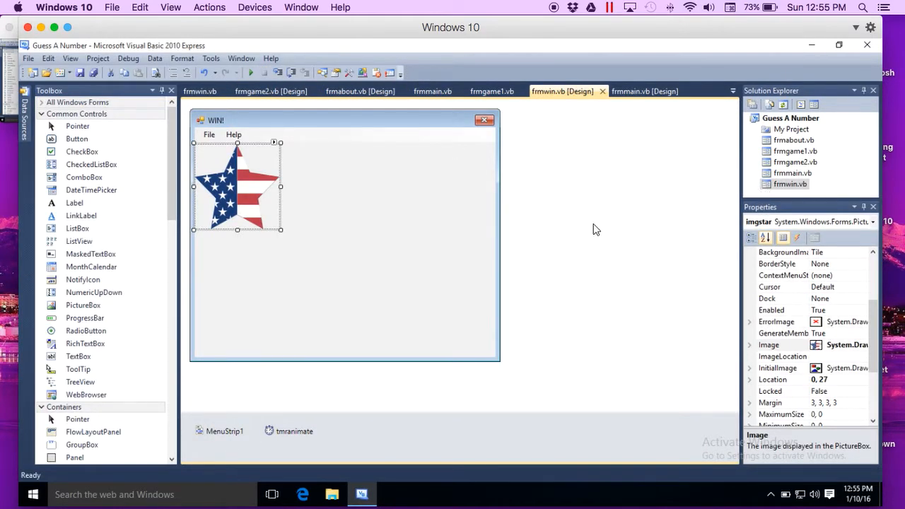
pyautogui.moveTo(437, 252)
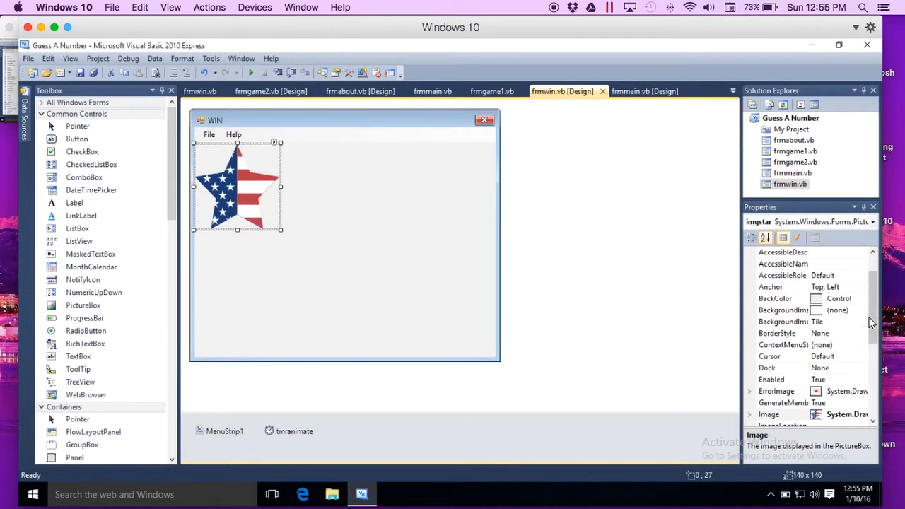
# Verify imgstar is 140x140 with StretchImage, then select the frmwin form itself.
pyautogui.scroll(-3)
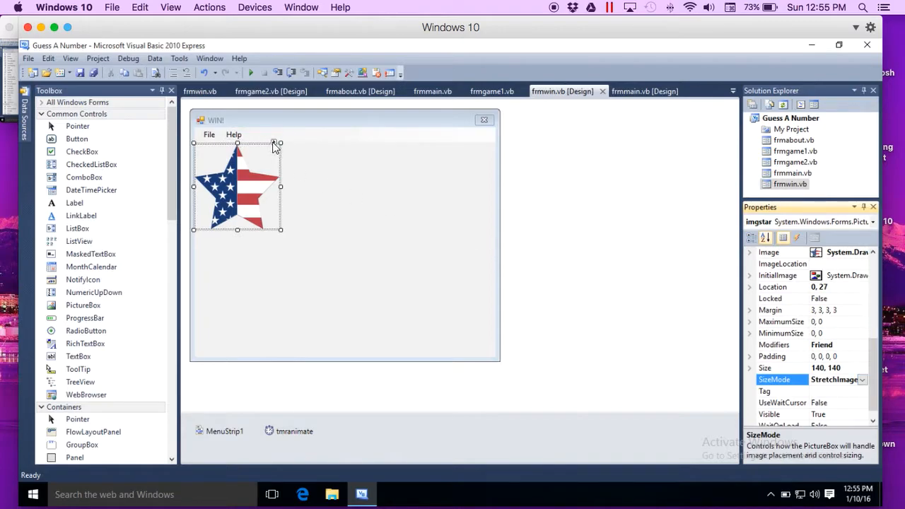
pyautogui.click(275, 143)
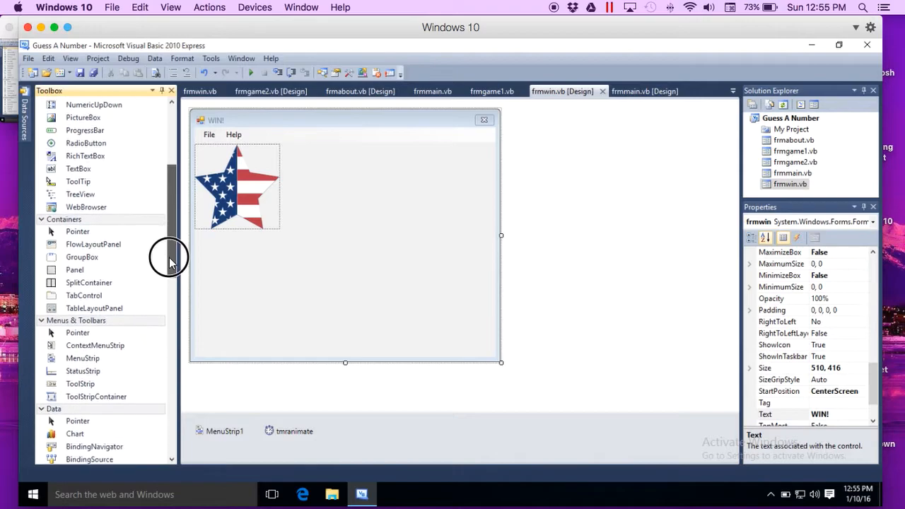
pyautogui.scroll(-3)
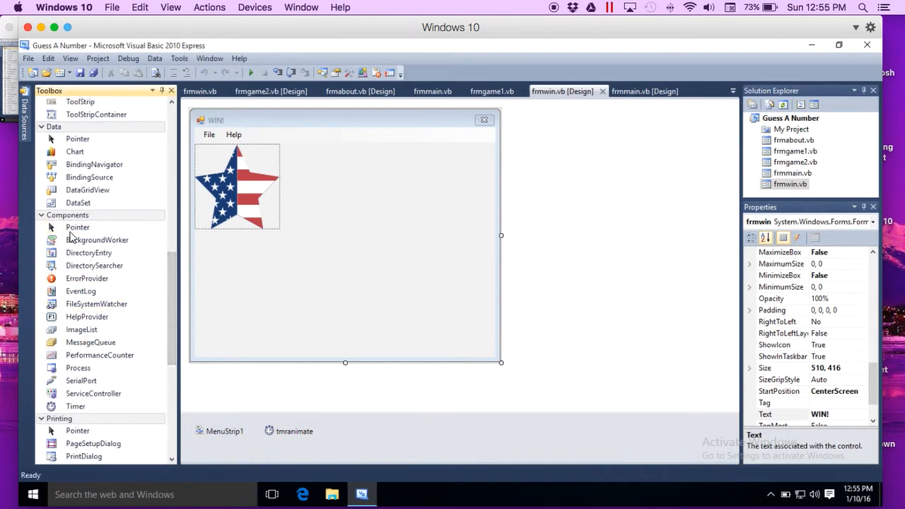
pyautogui.moveTo(76, 406)
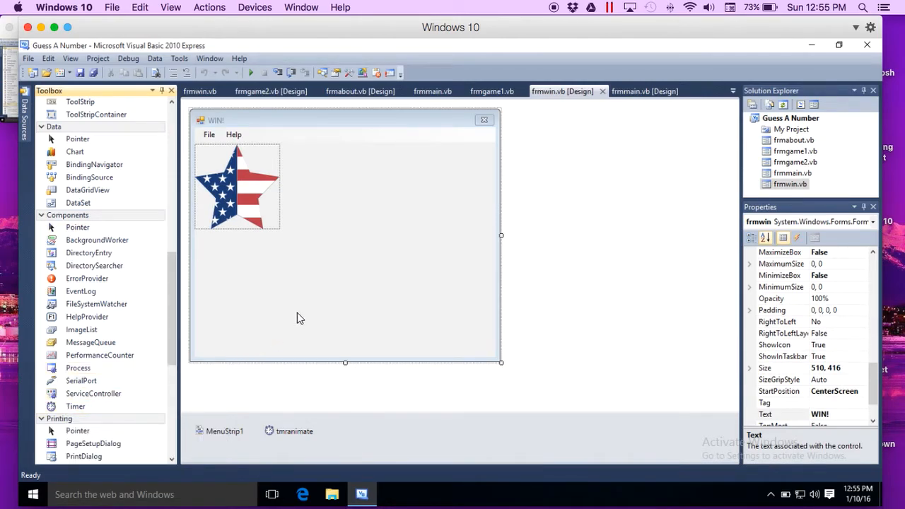
pyautogui.moveTo(284, 432)
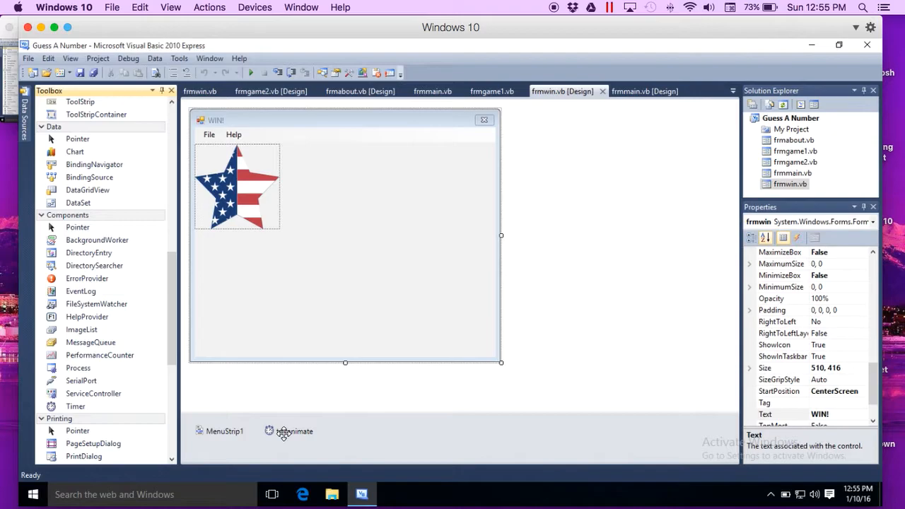
pyautogui.moveTo(263, 438)
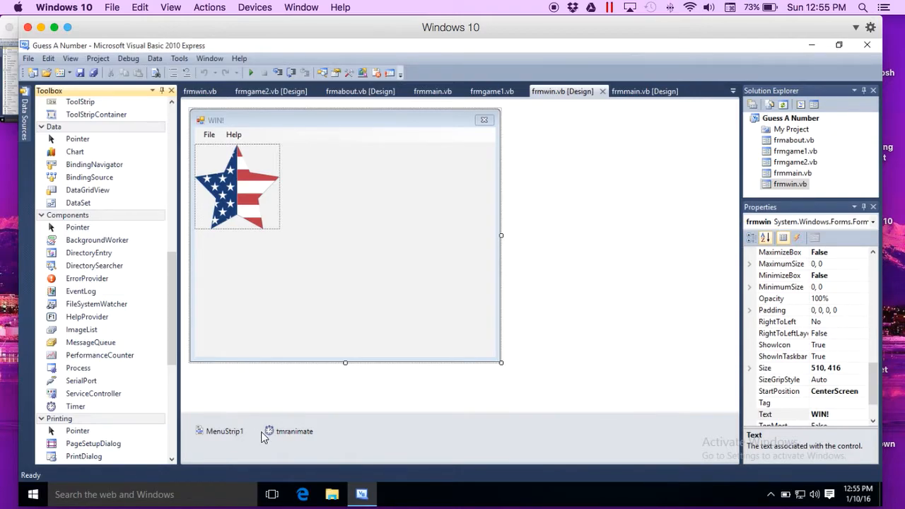
pyautogui.moveTo(287, 436)
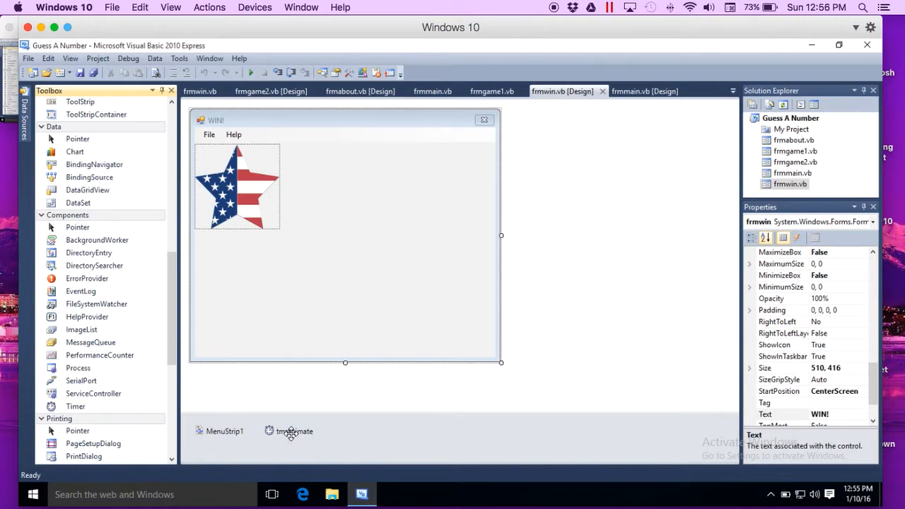
# Select tmranimate in the component tray to view Enabled True and Interval 100.
pyautogui.click(295, 431)
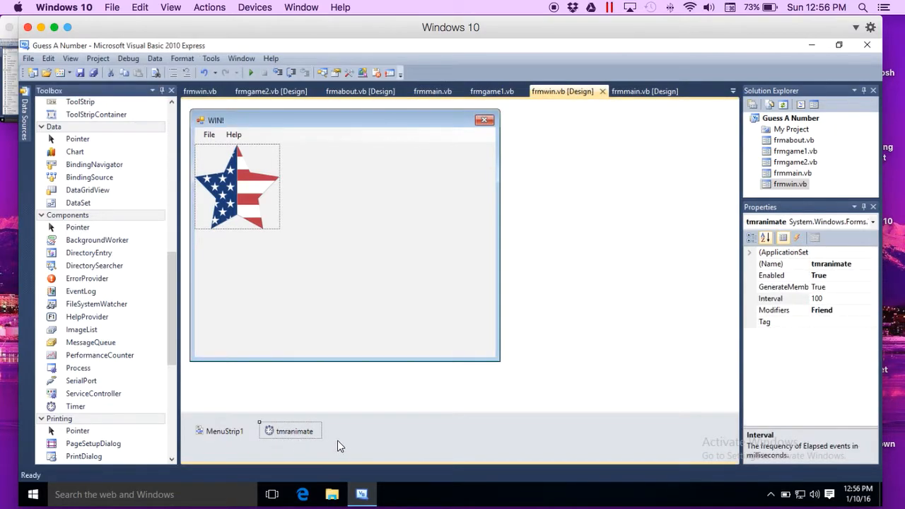
pyautogui.moveTo(764, 281)
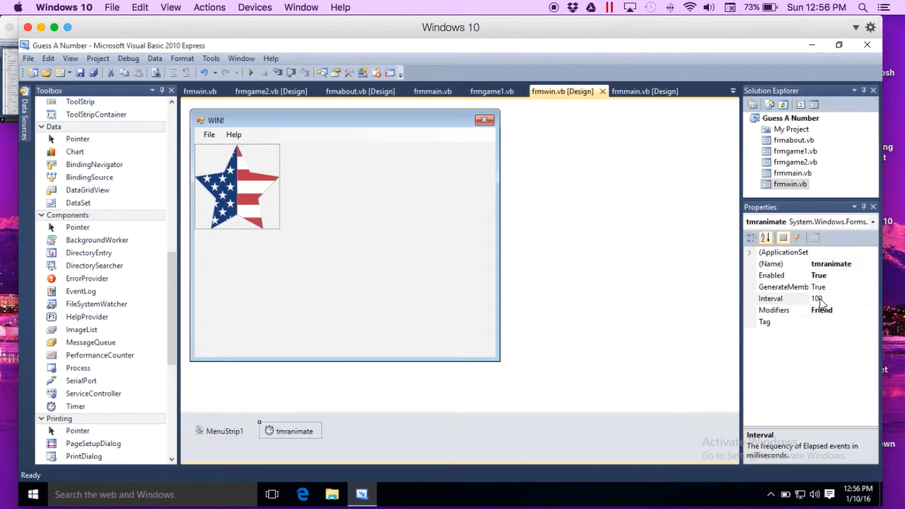
pyautogui.moveTo(831, 309)
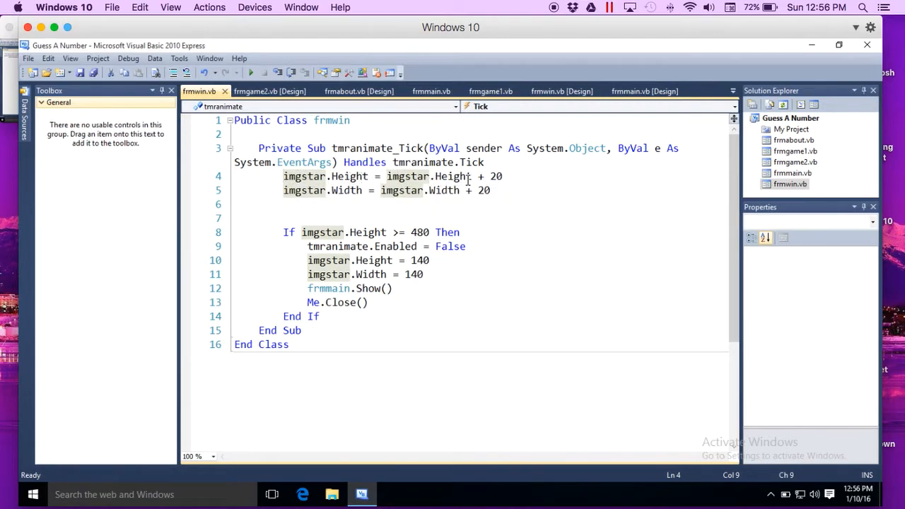
pyautogui.moveTo(320, 199)
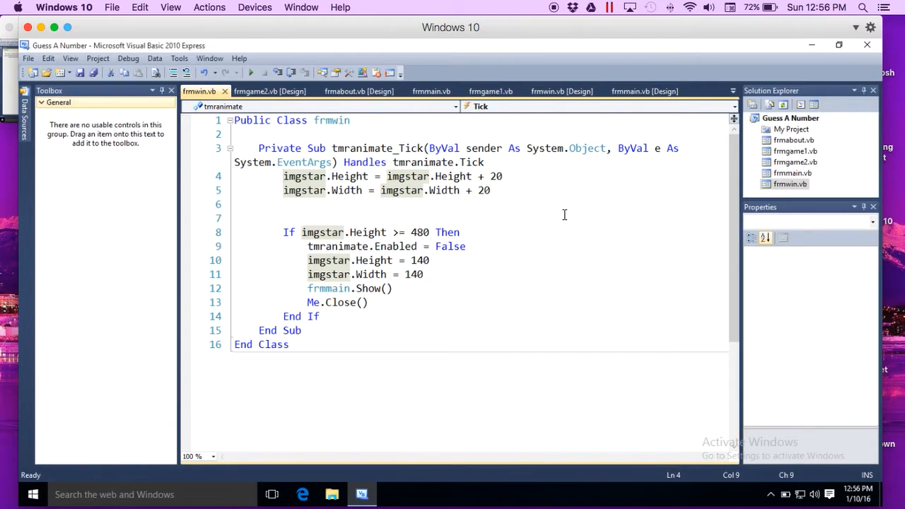
pyautogui.moveTo(497, 176)
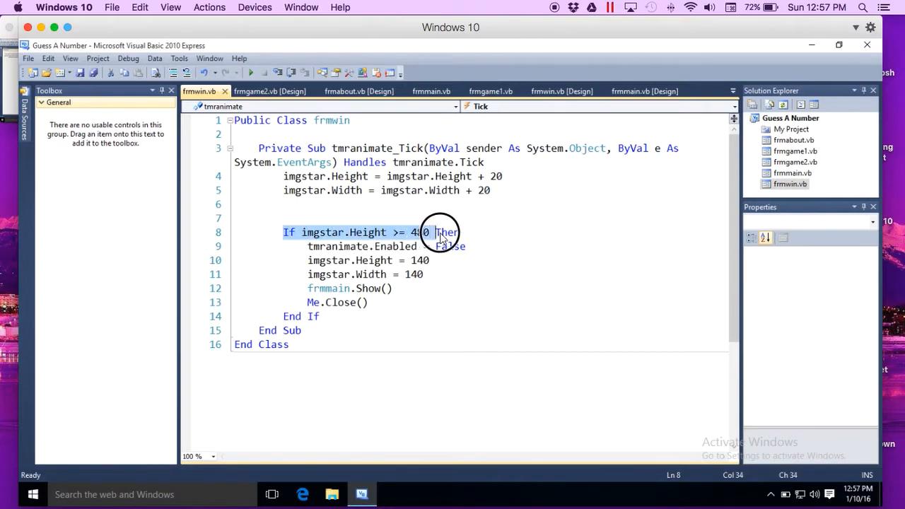
pyautogui.moveTo(441, 232); pyautogui.dragTo(367, 302)
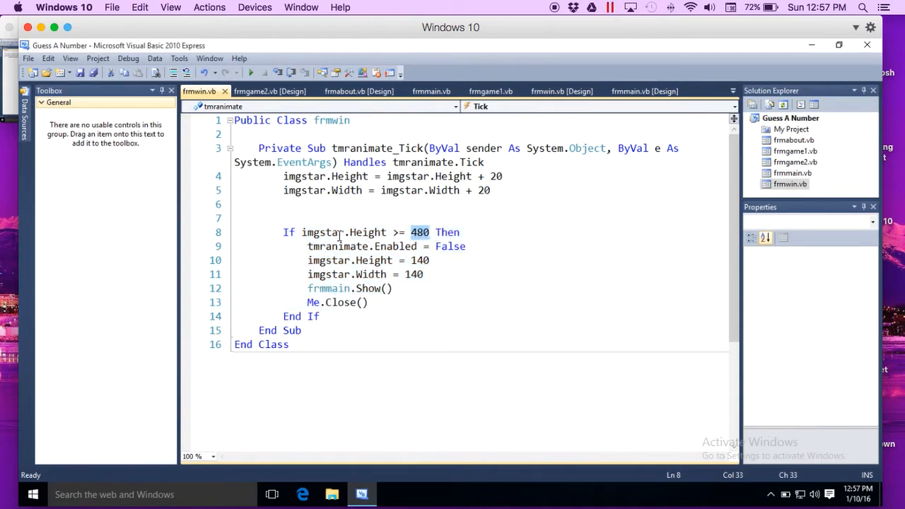
pyautogui.moveTo(372, 232)
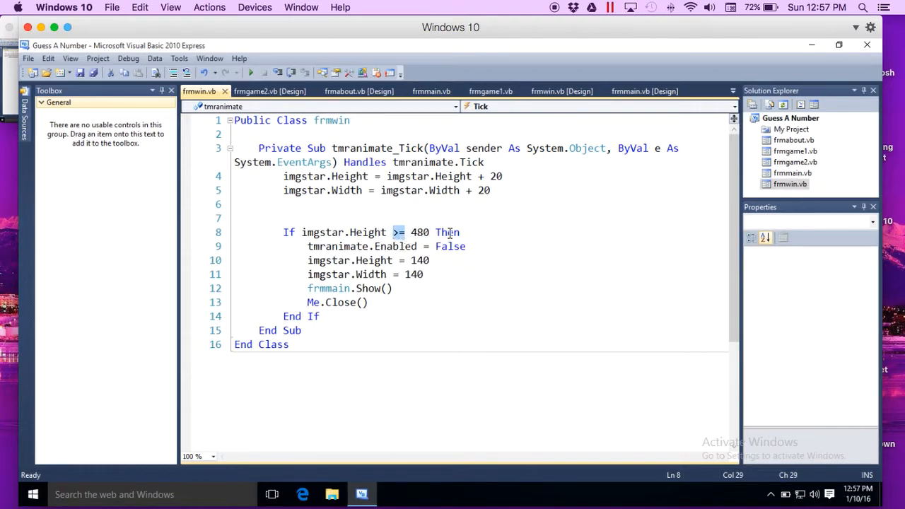
pyautogui.doubleClick(338, 246)
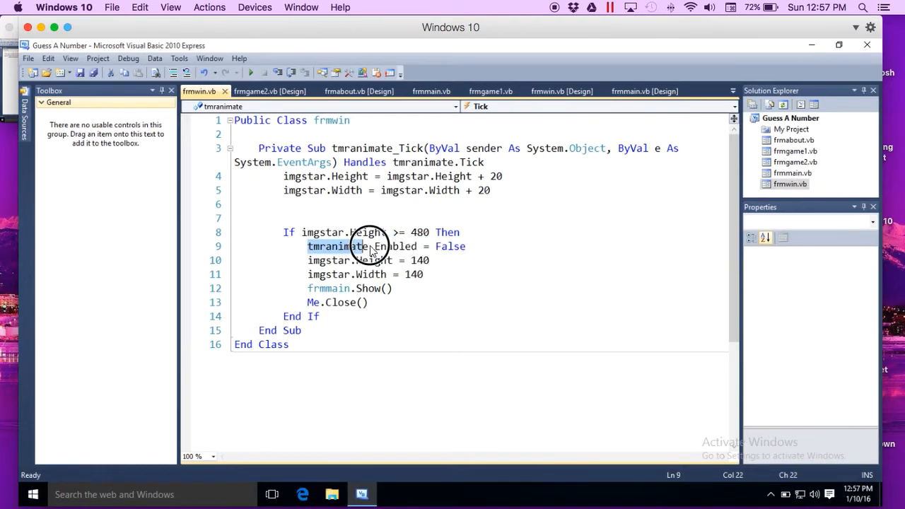
pyautogui.click(467, 246)
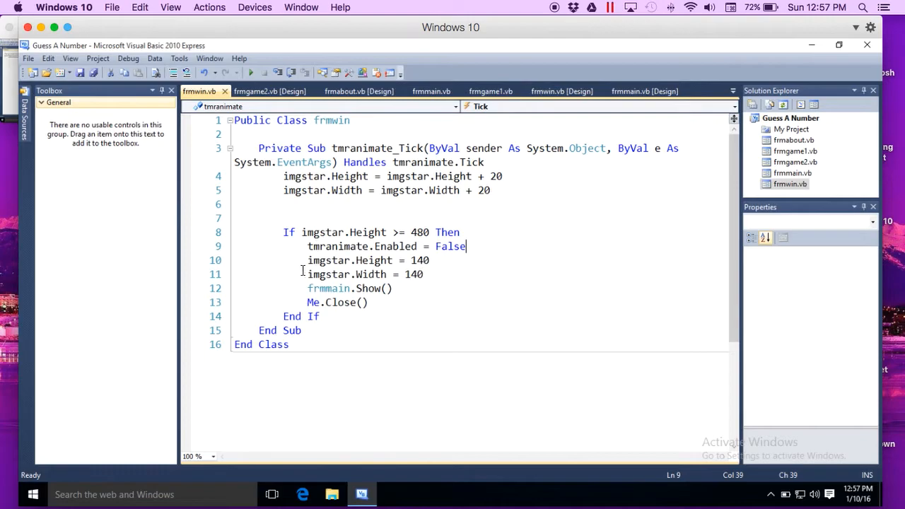